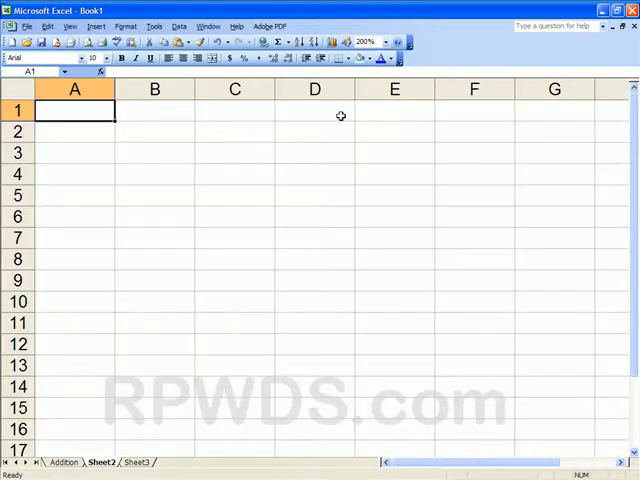
{"action": "mouse_move", "coordinate": [141, 190]}
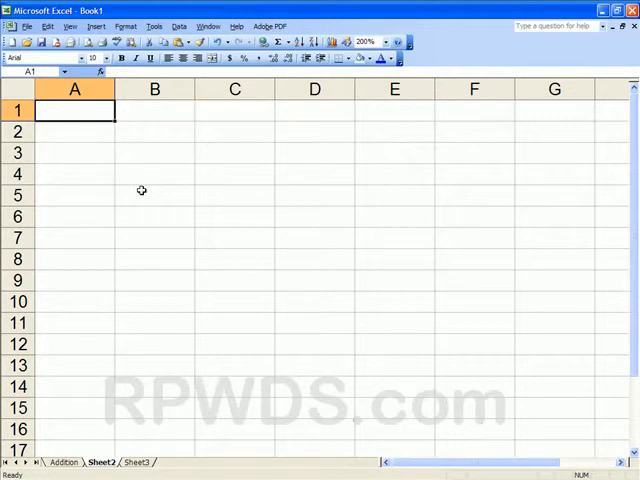
- Enter 100 in A1, 50 in A2, and the formula =A1-A2 in A3 giving 50
{"action": "type", "text": "100"}
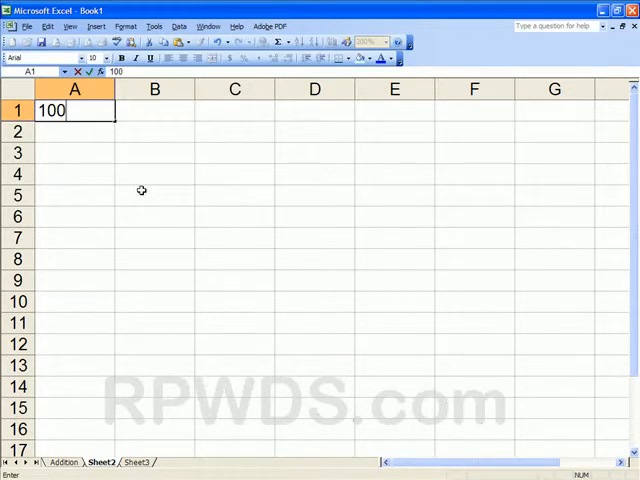
{"action": "type", "text": "50"}
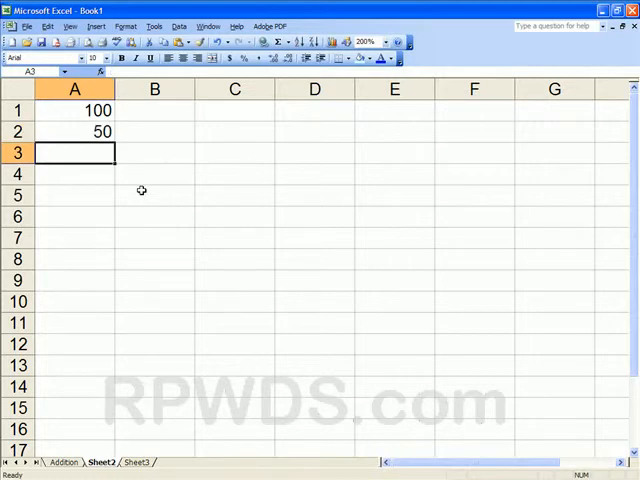
{"action": "type", "text": "="}
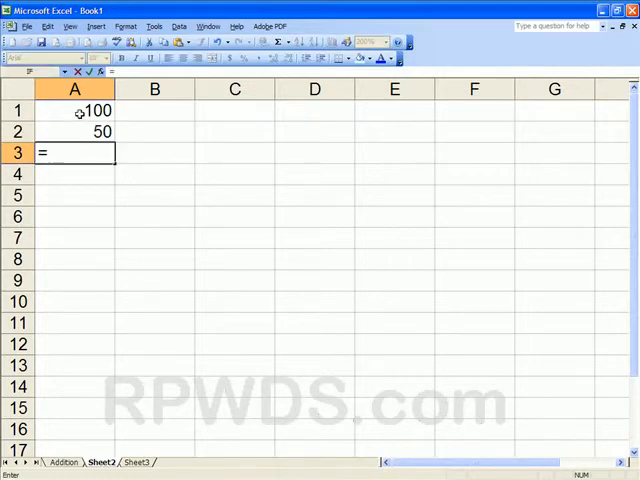
{"action": "type", "text": "A1-"}
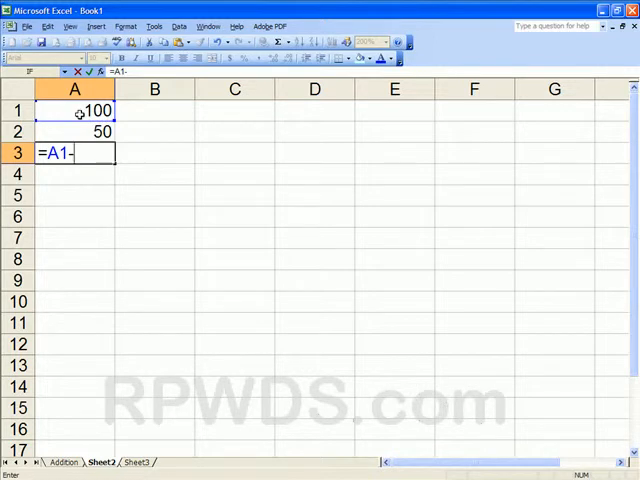
{"action": "left_click", "coordinate": [101, 131]}
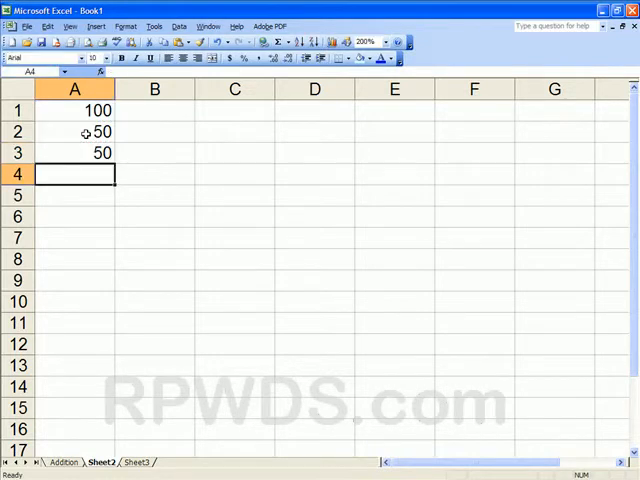
{"action": "left_click", "coordinate": [74, 153]}
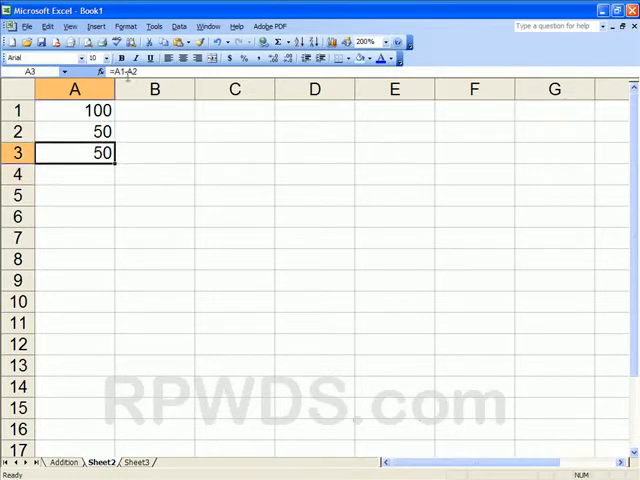
{"action": "double_click", "coordinate": [74, 153]}
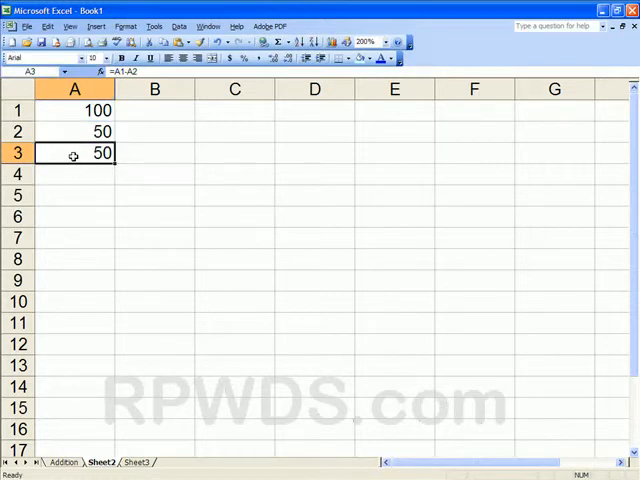
- Try other values in A2 such as 35, then restore it to 50
{"action": "left_click", "coordinate": [74, 131]}
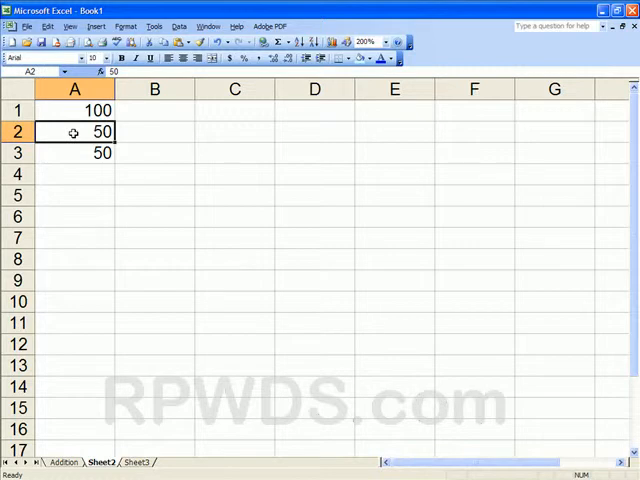
{"action": "mouse_move", "coordinate": [75, 163]}
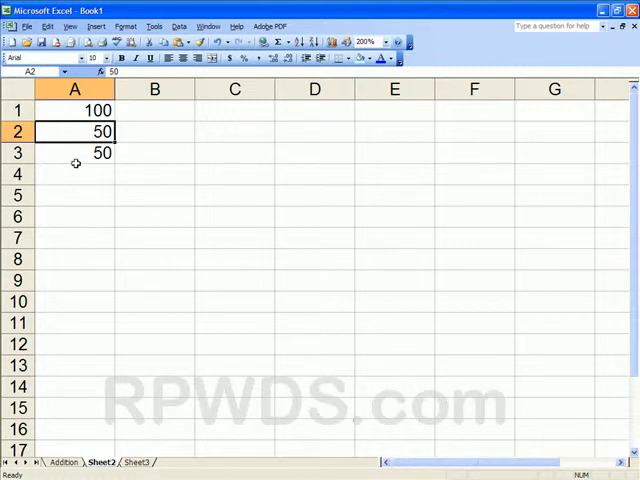
{"action": "mouse_move", "coordinate": [77, 151]}
{"action": "type", "text": "25"}
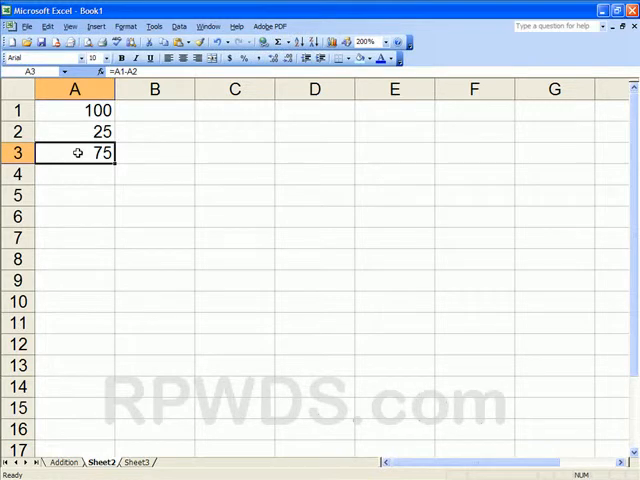
{"action": "mouse_move", "coordinate": [77, 112]}
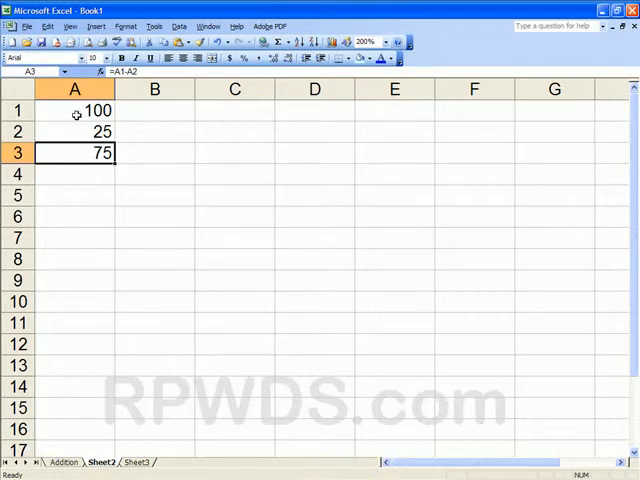
{"action": "left_click", "coordinate": [73, 132]}
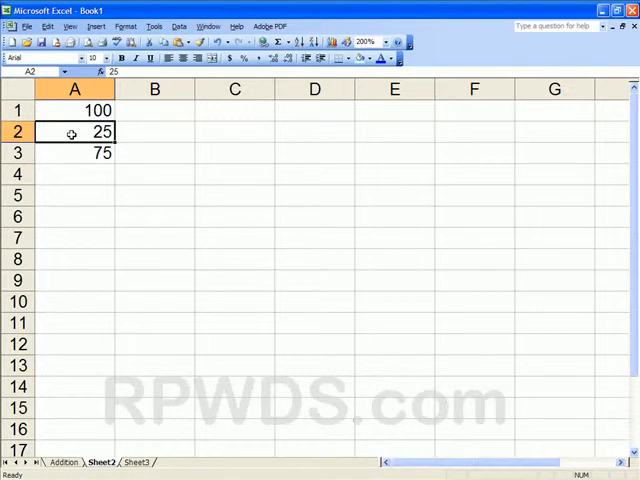
{"action": "type", "text": "35"}
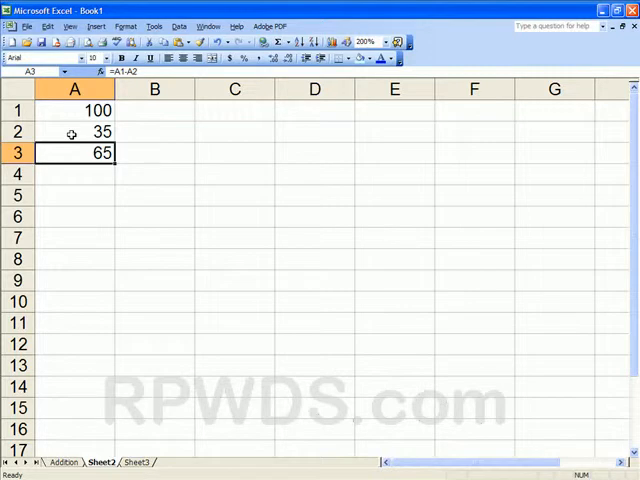
{"action": "mouse_move", "coordinate": [90, 133]}
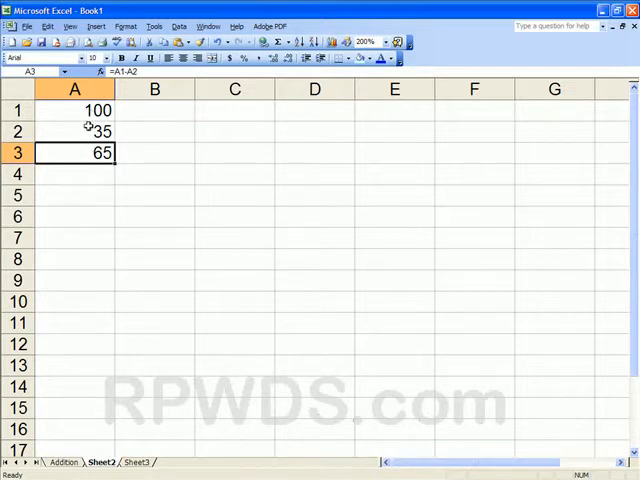
{"action": "left_click", "coordinate": [74, 131]}
{"action": "type", "text": "50"}
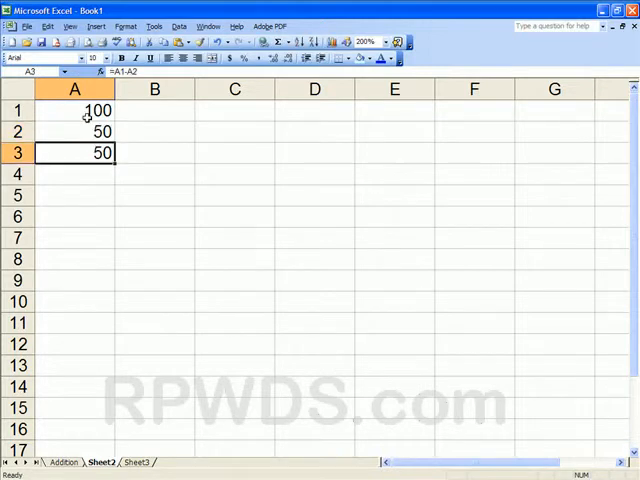
- Change A1 to 200 so the subtraction result in A3 updates to 150
{"action": "left_click", "coordinate": [74, 110]}
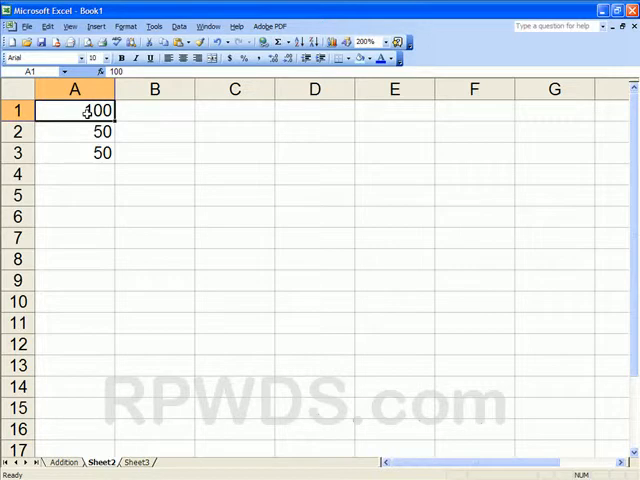
{"action": "type", "text": "200"}
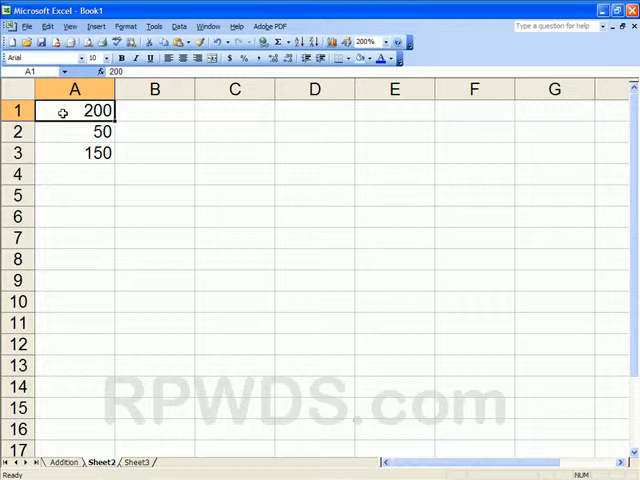
{"action": "left_click", "coordinate": [234, 110]}
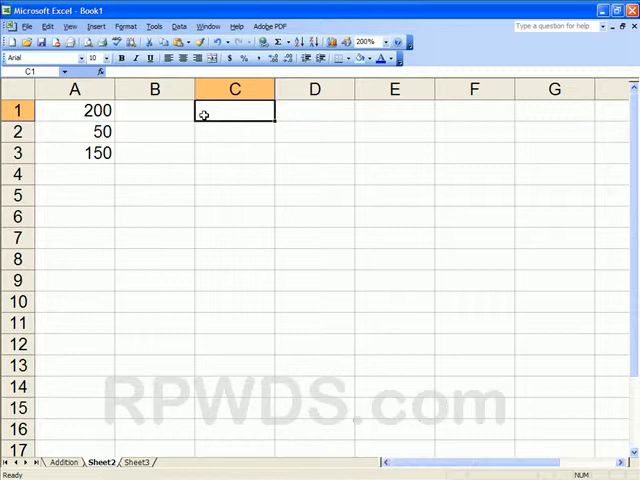
- Enter 100 and 25 in C1:C2 and the formula =C1*C2 in C3 giving 2500
{"action": "type", "text": "100"}
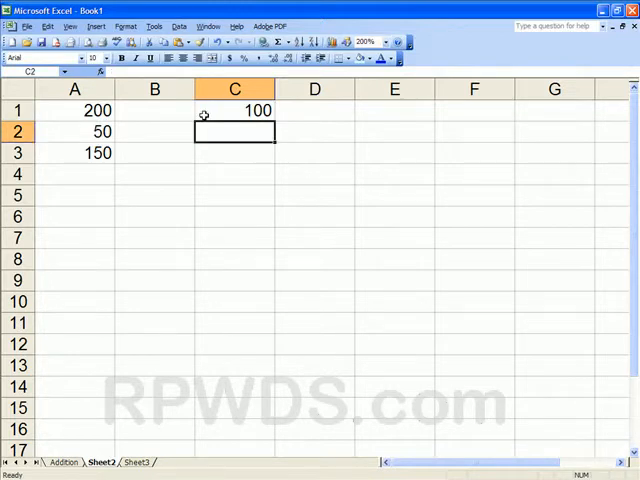
{"action": "type", "text": "25"}
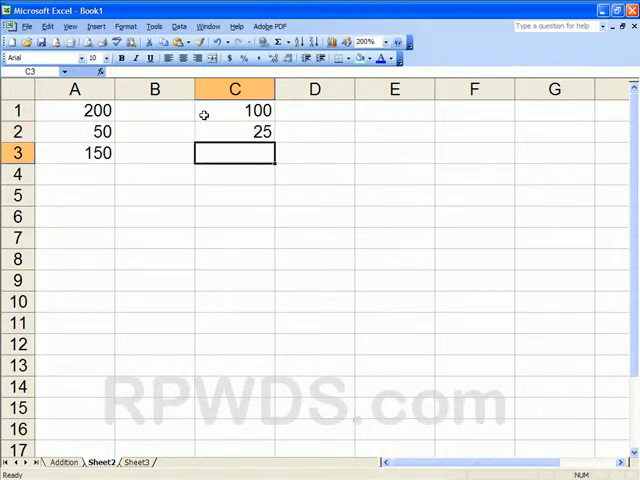
{"action": "type", "text": "="}
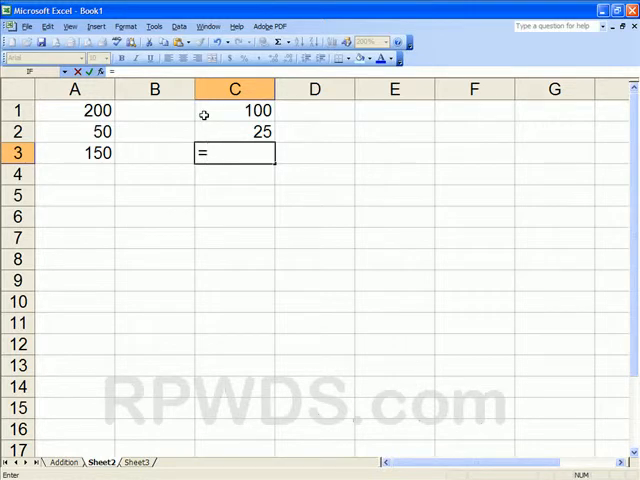
{"action": "type", "text": "*"}
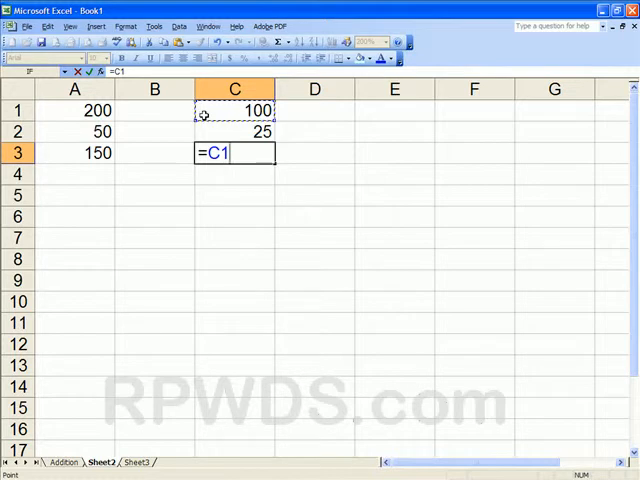
{"action": "type", "text": "*"}
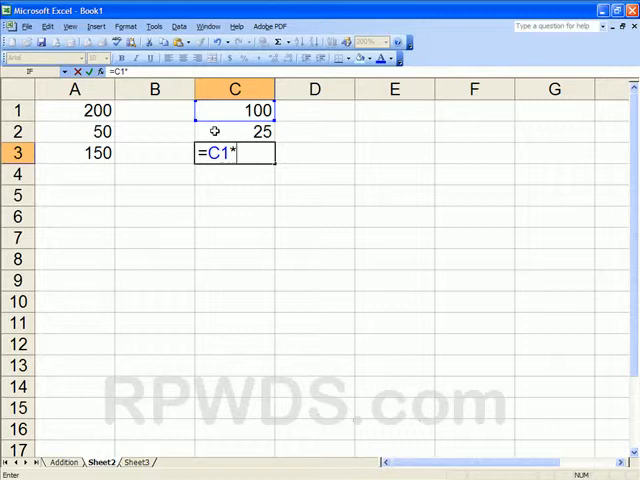
{"action": "left_click", "coordinate": [234, 131]}
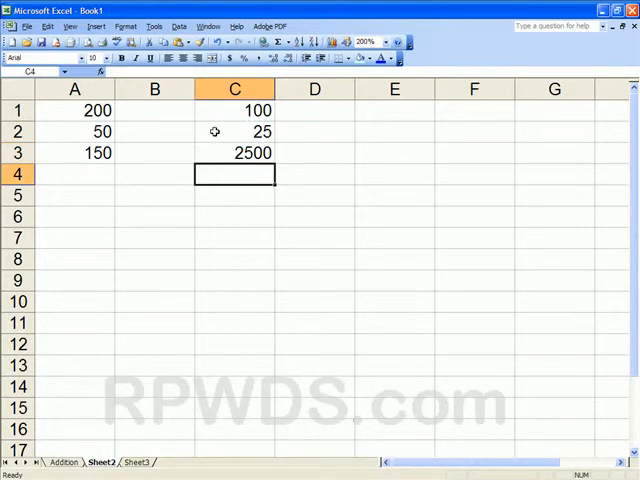
{"action": "left_click", "coordinate": [234, 153]}
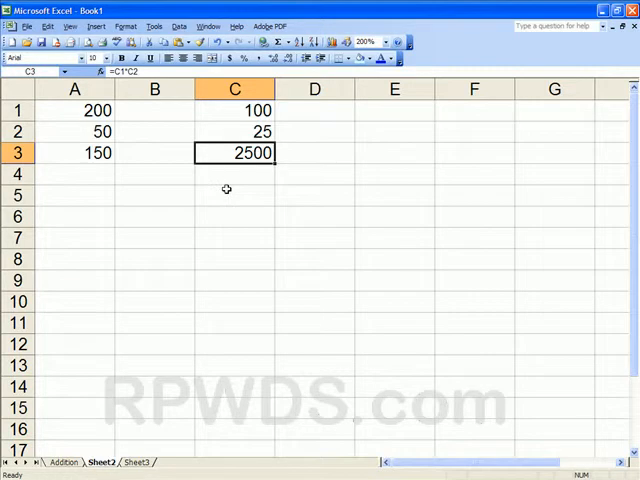
{"action": "mouse_move", "coordinate": [222, 166]}
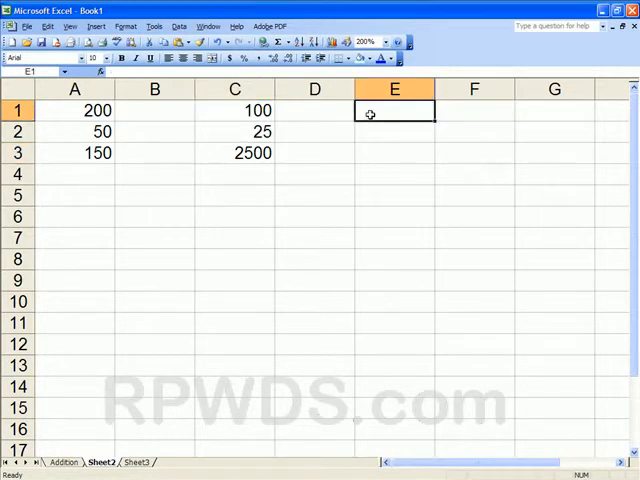
- Enter 25 and 5 in E1:E2 and the formula =E1/E2 in E3
{"action": "type", "text": "25"}
{"action": "left_click", "coordinate": [395, 152]}
{"action": "type", "text": "="}
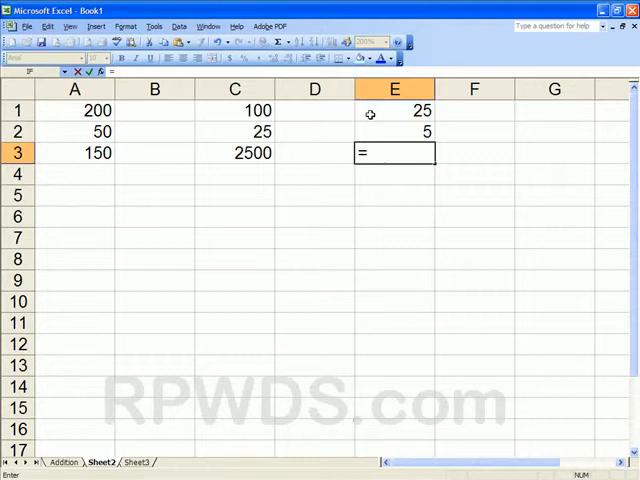
{"action": "left_click", "coordinate": [393, 110]}
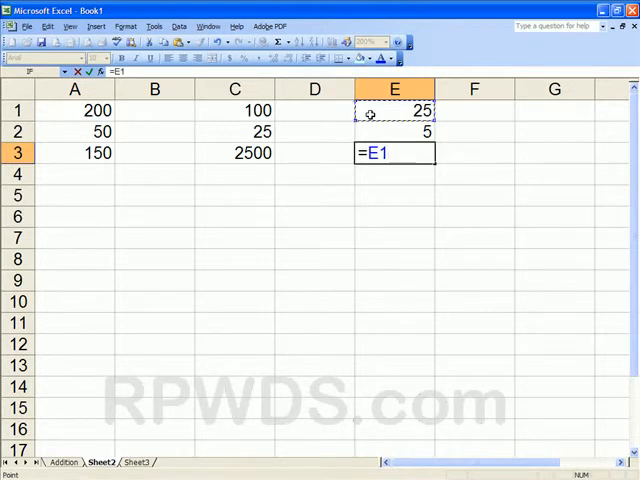
{"action": "type", "text": "/"}
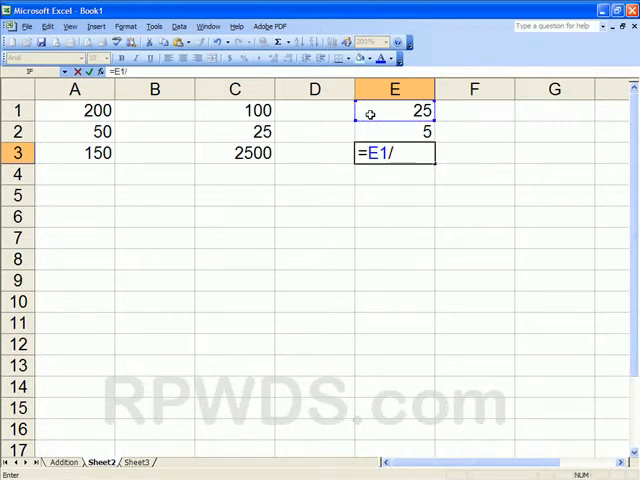
{"action": "mouse_move", "coordinate": [372, 130]}
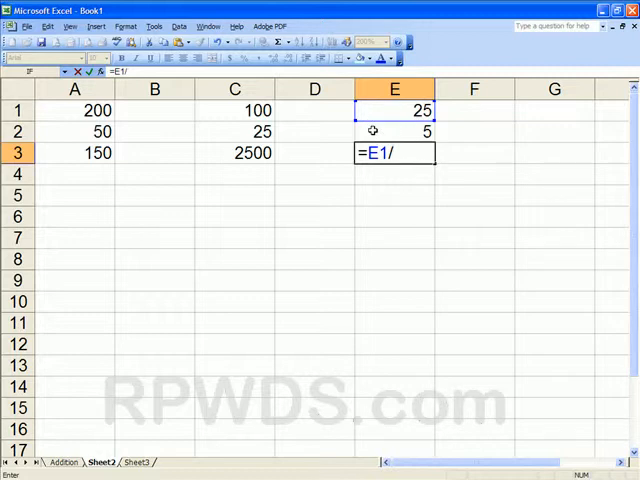
{"action": "left_click", "coordinate": [393, 131]}
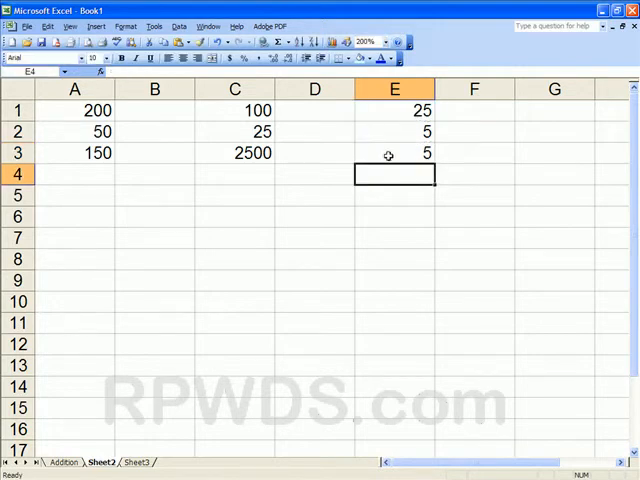
{"action": "left_click", "coordinate": [393, 153]}
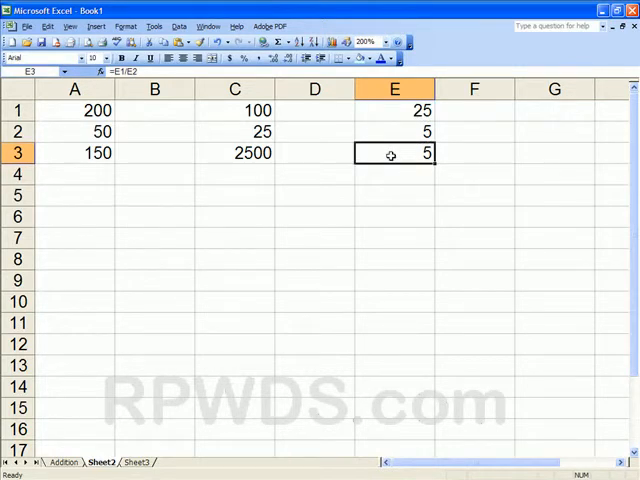
- Change E1 to 26.5 so E3 shows 5.3, and rename the sheet Basic Math 2
{"action": "left_click", "coordinate": [393, 110]}
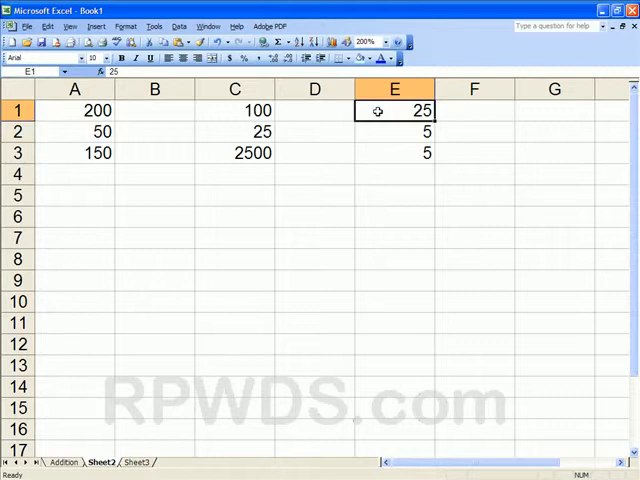
{"action": "type", "text": "50"}
{"action": "left_click", "coordinate": [102, 462]}
{"action": "type", "text": "Basic"}
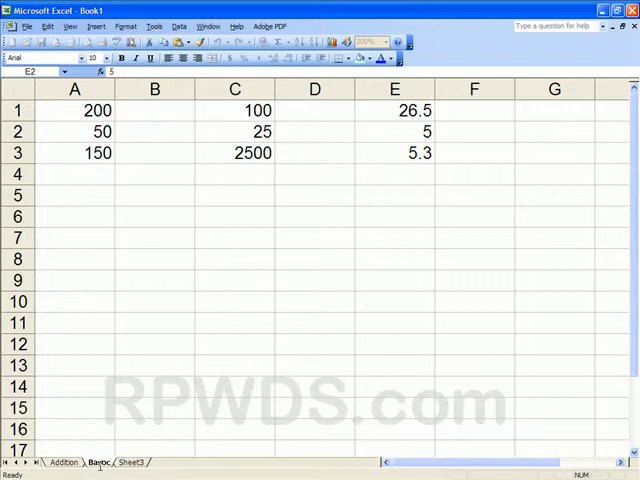
{"action": "left_click", "coordinate": [98, 462]}
{"action": "type", "text": " Math 2"}
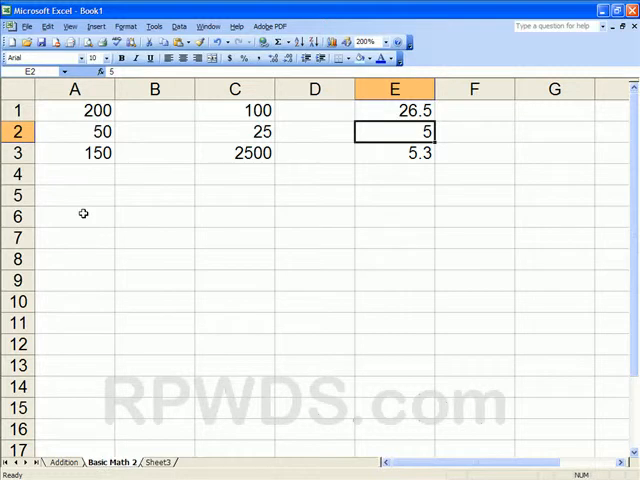
- Switch to the empty Sheet3 and select E1 for the percentage value
{"action": "left_click", "coordinate": [158, 462]}
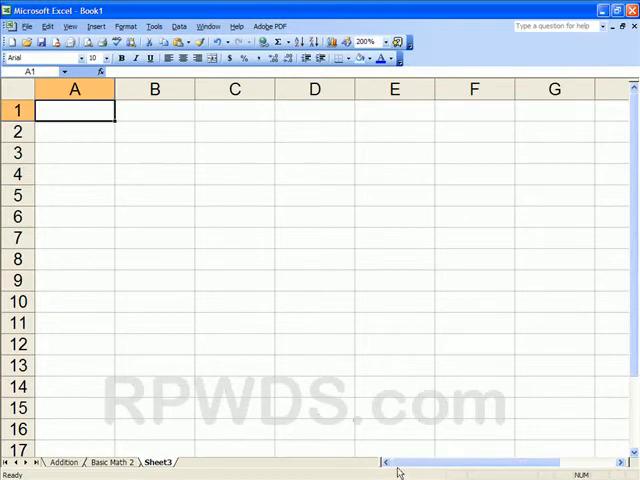
{"action": "left_click", "coordinate": [393, 110]}
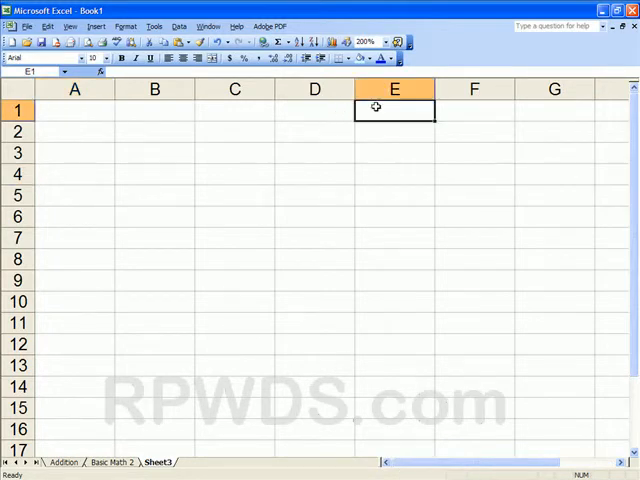
- Enter 10% in E1, 1000 in A1, and the formula =A1*E1 in A2 giving 100
{"action": "type", "text": "10"}
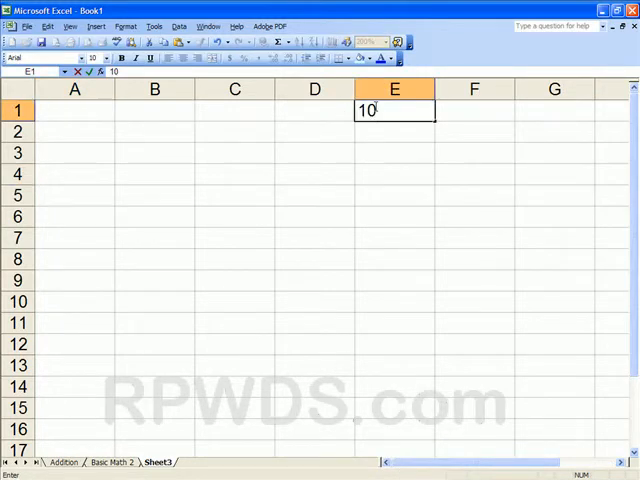
{"action": "type", "text": "%"}
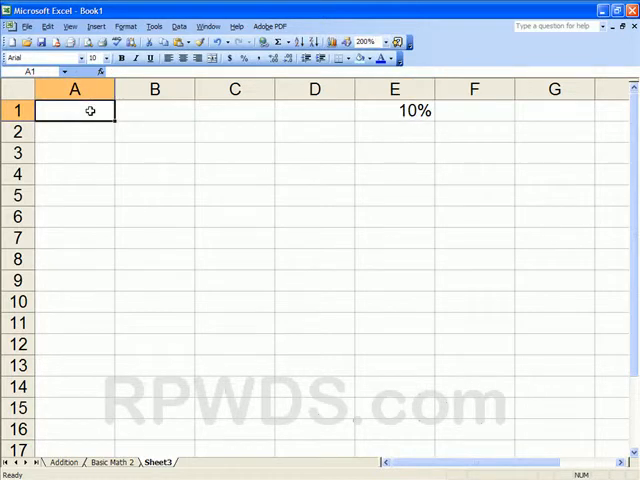
{"action": "type", "text": "1000"}
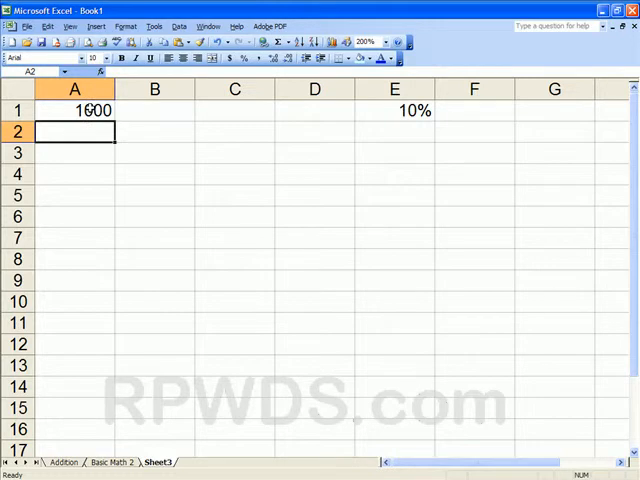
{"action": "type", "text": "="}
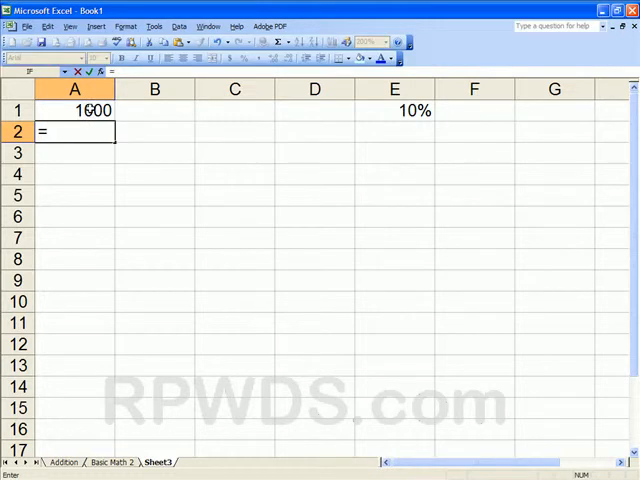
{"action": "left_click", "coordinate": [75, 110]}
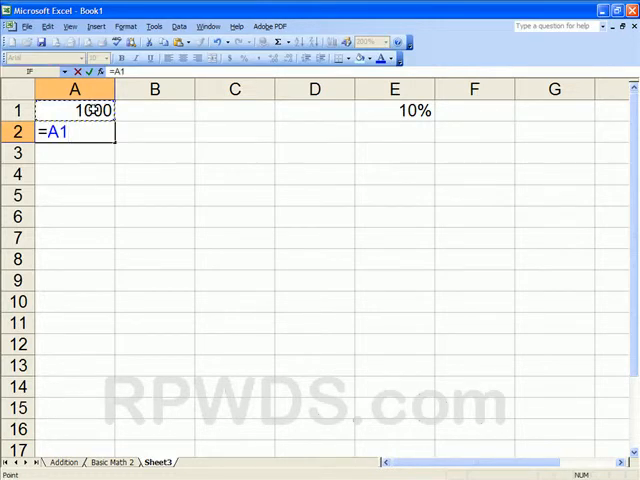
{"action": "type", "text": "*"}
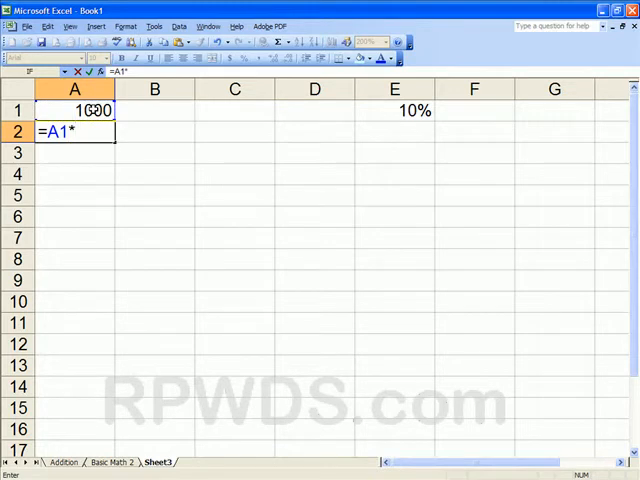
{"action": "left_click", "coordinate": [394, 110]}
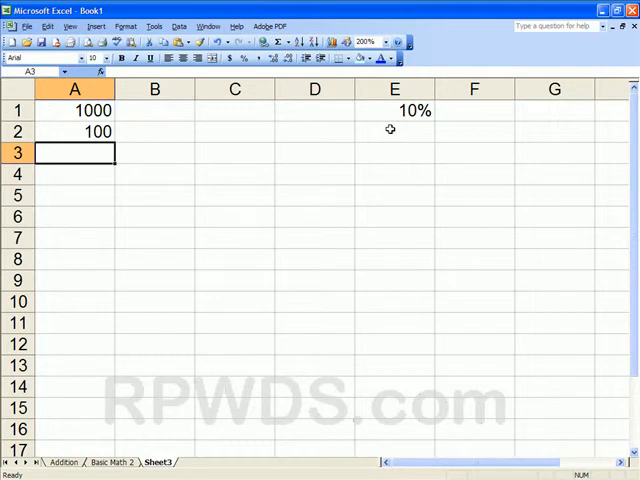
{"action": "mouse_move", "coordinate": [72, 130]}
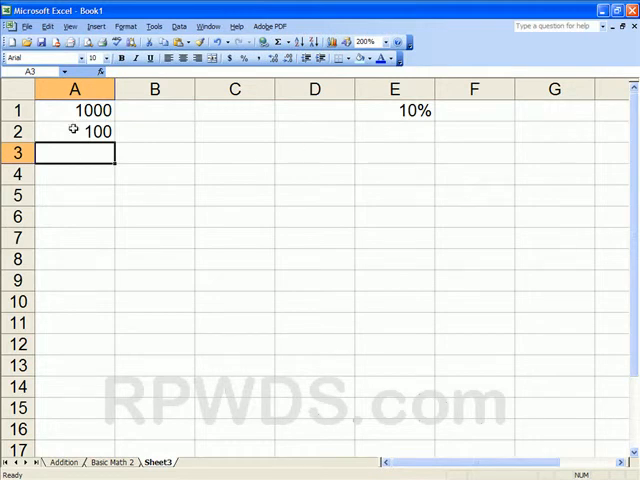
- Set E1 to 12.5%, shown rounded as 13%, so A2 gives 125 from A1's 1000
{"action": "left_click", "coordinate": [74, 110]}
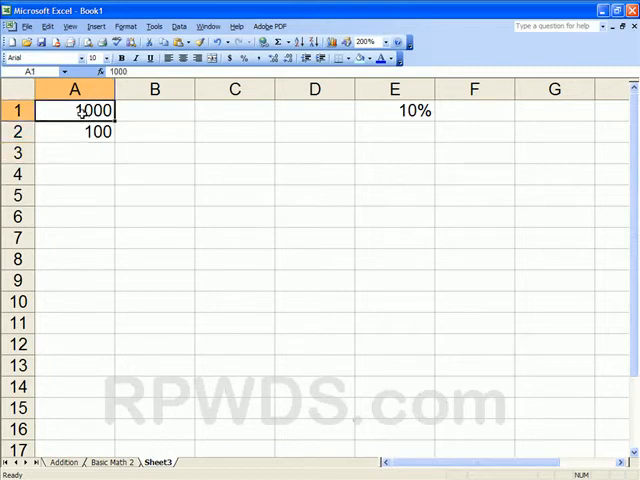
{"action": "type", "text": "20"}
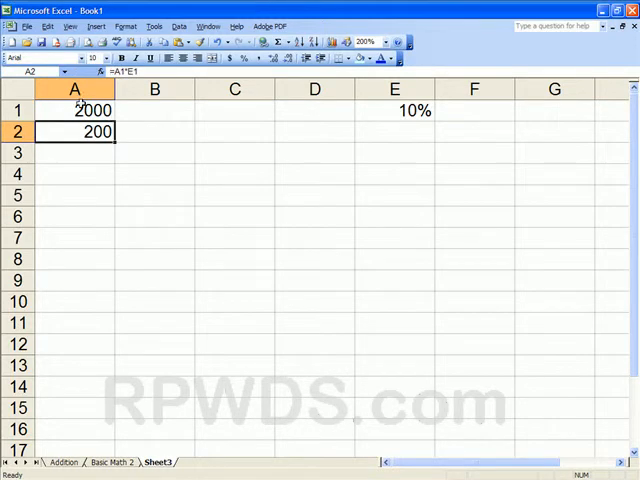
{"action": "left_click", "coordinate": [74, 110]}
{"action": "type", "text": "1000"}
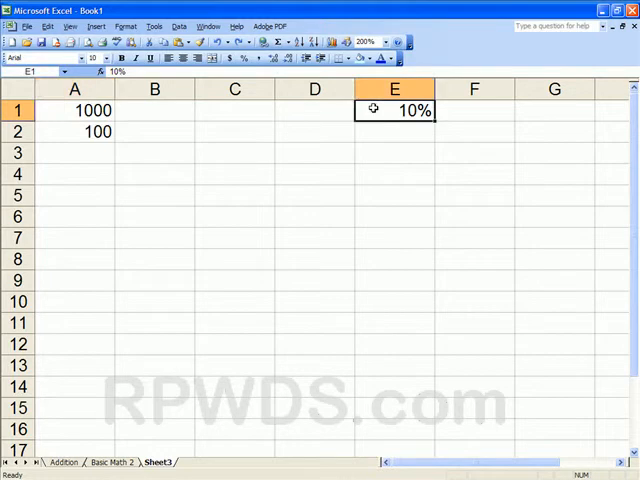
{"action": "type", "text": "125"}
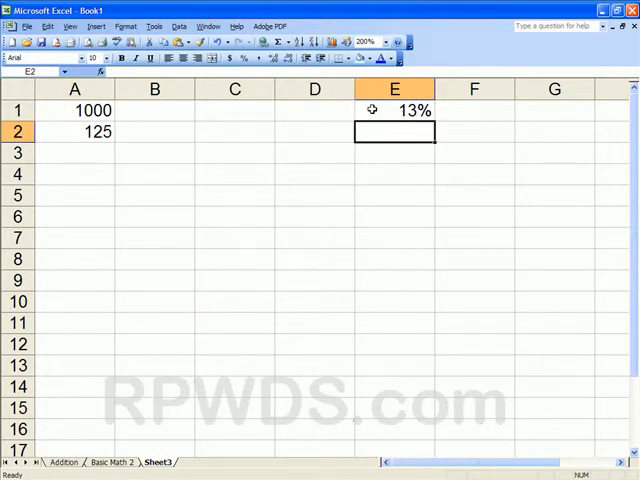
{"action": "left_click", "coordinate": [393, 110]}
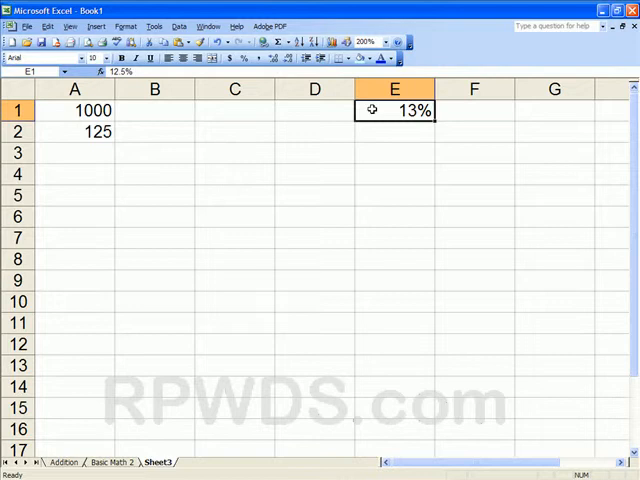
{"action": "mouse_move", "coordinate": [381, 146]}
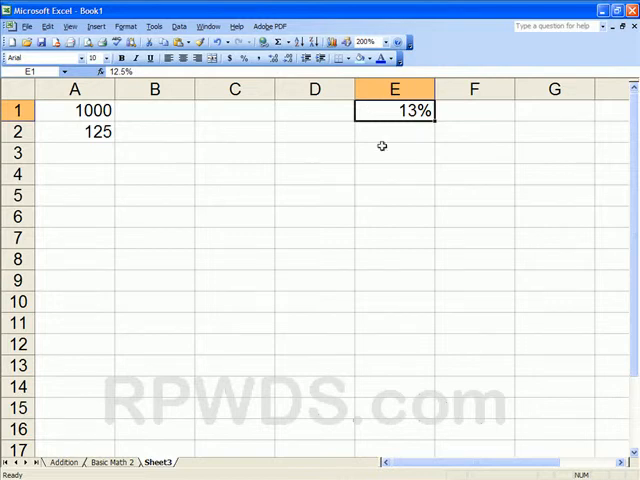
- Look at the cell formatting settings from the ribbon and dismiss them unchanged
{"action": "left_click", "coordinate": [126, 26]}
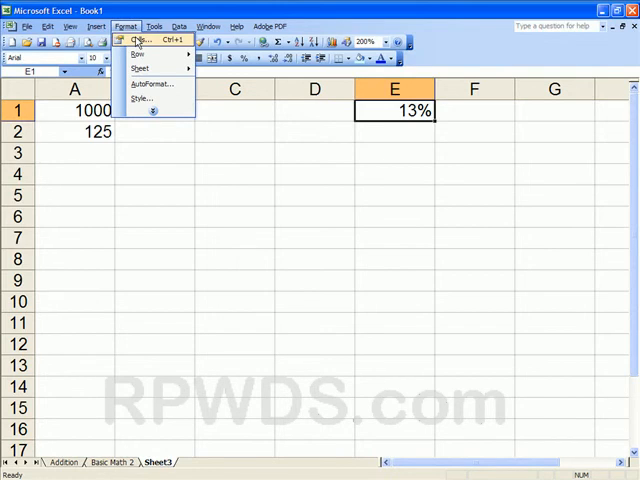
{"action": "left_click", "coordinate": [138, 39]}
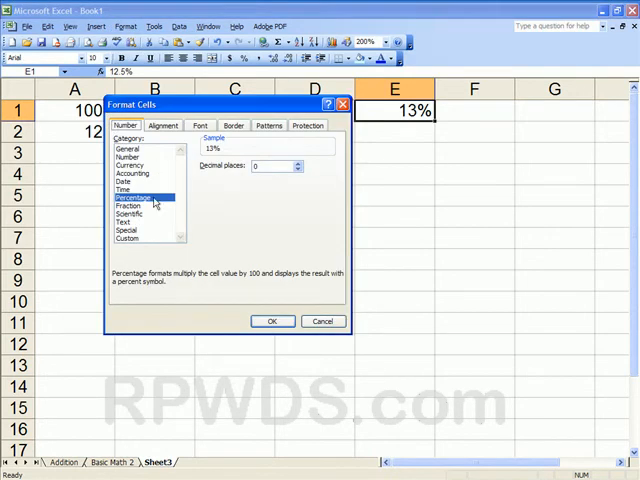
{"action": "left_click", "coordinate": [272, 321]}
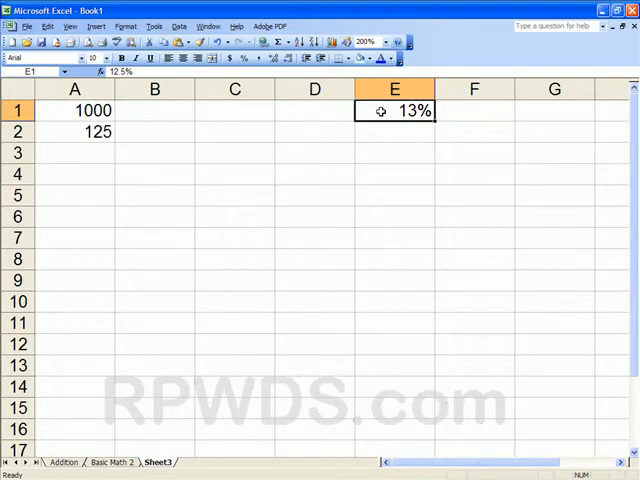
- Format E1 as Percentage with 1 decimal place so it displays 12.5%
{"action": "right_click", "coordinate": [393, 111]}
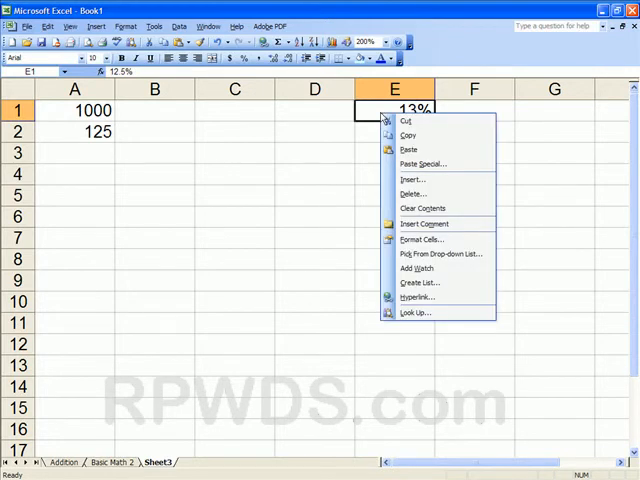
{"action": "mouse_move", "coordinate": [435, 240]}
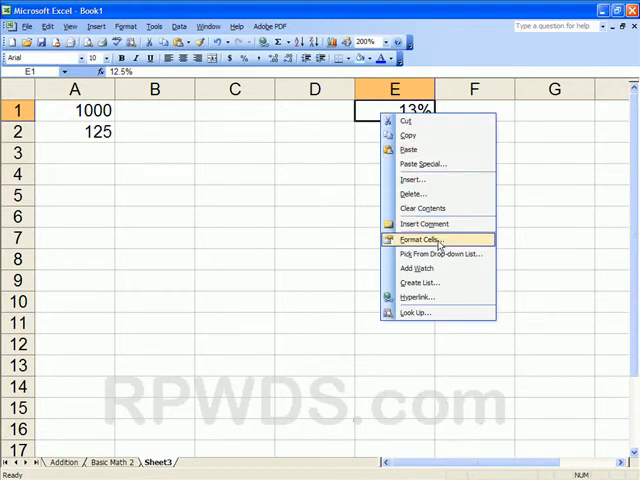
{"action": "left_click", "coordinate": [416, 239]}
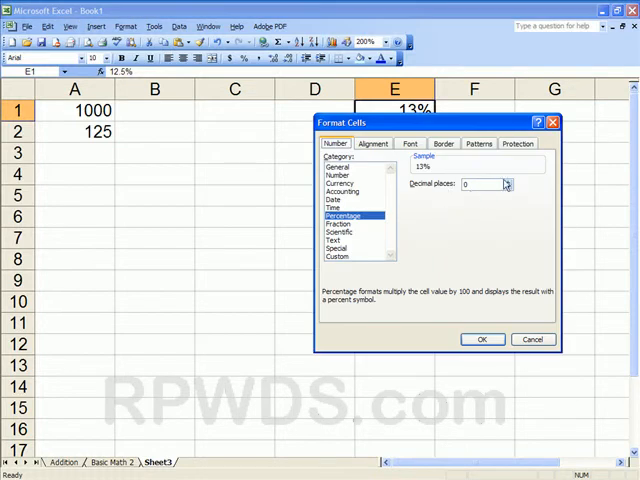
{"action": "left_click", "coordinate": [507, 183]}
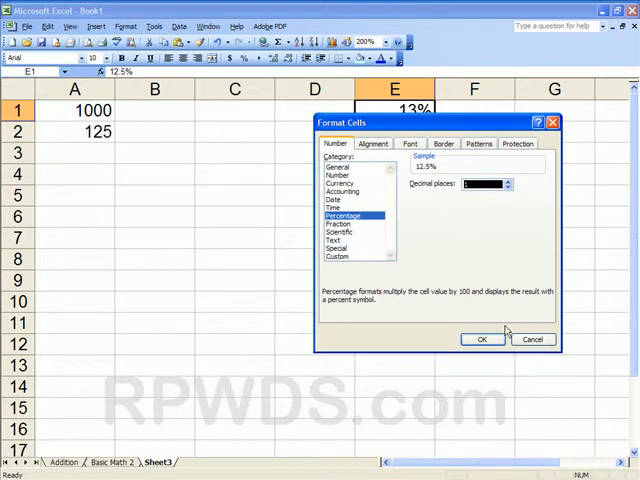
{"action": "left_click", "coordinate": [483, 339]}
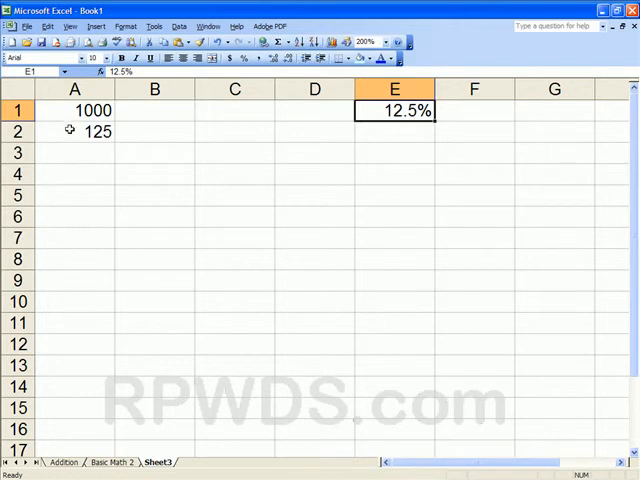
- Change A1 to 500 and show A2's result 62.50 with two decimal places
{"action": "left_click", "coordinate": [74, 110]}
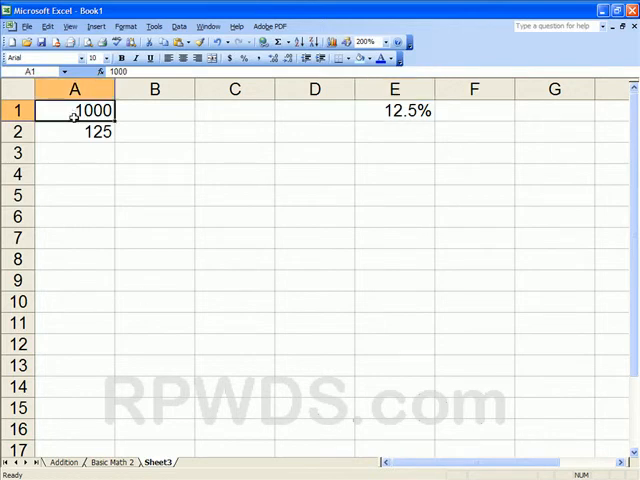
{"action": "mouse_move", "coordinate": [78, 130]}
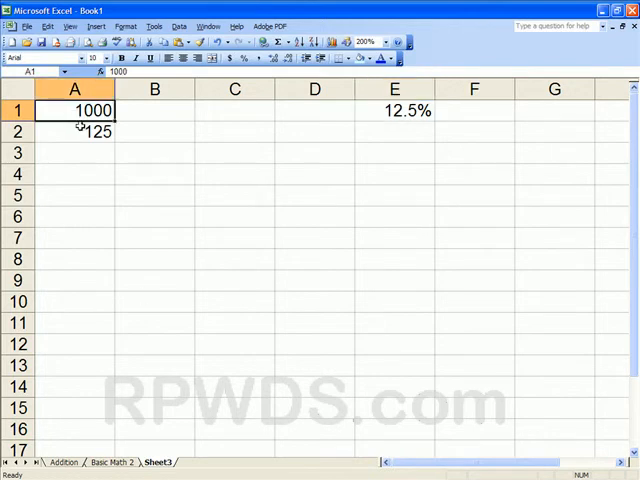
{"action": "type", "text": "500"}
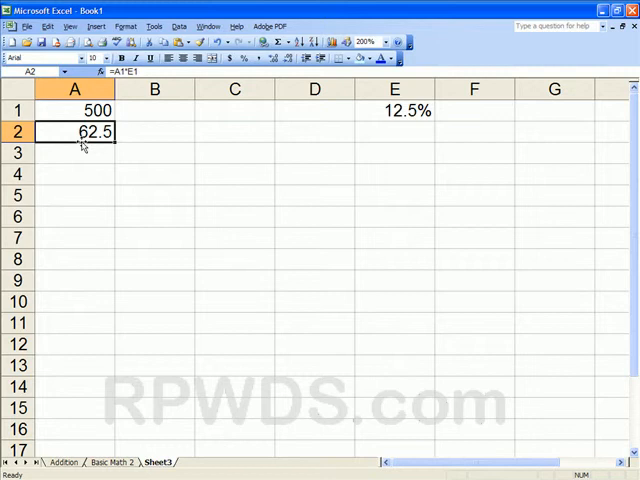
{"action": "mouse_move", "coordinate": [272, 58]}
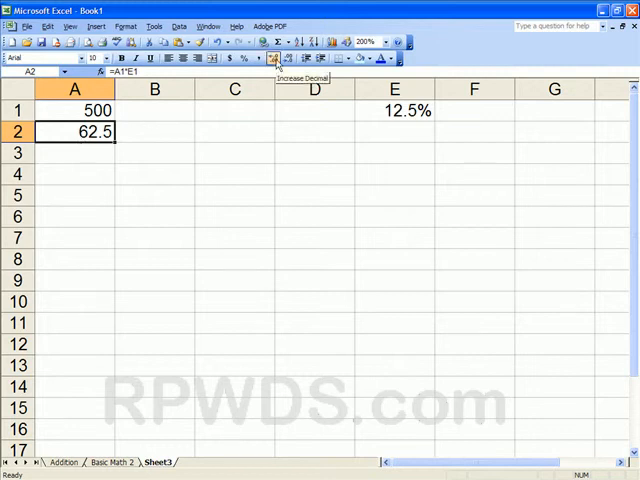
{"action": "left_click", "coordinate": [272, 57]}
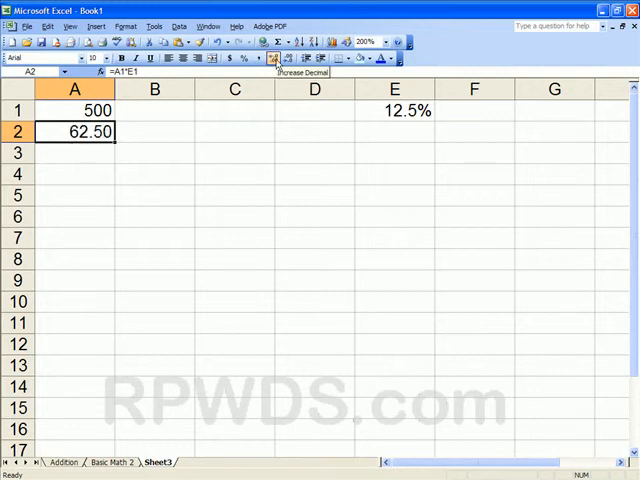
- Format A1 as a dollar amount $ 500 with no decimals
{"action": "left_click", "coordinate": [75, 110]}
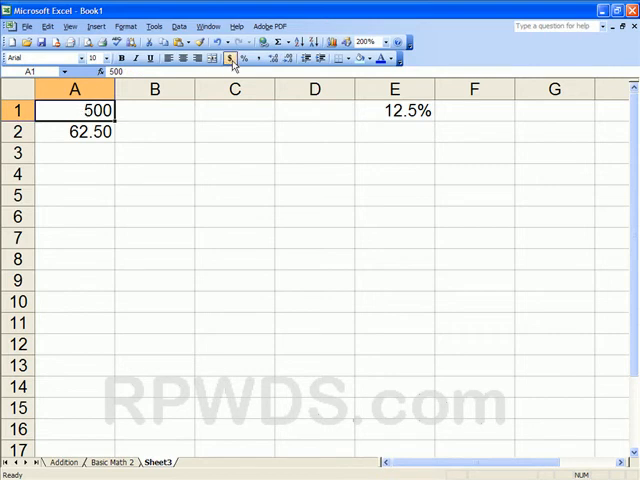
{"action": "left_click", "coordinate": [229, 58]}
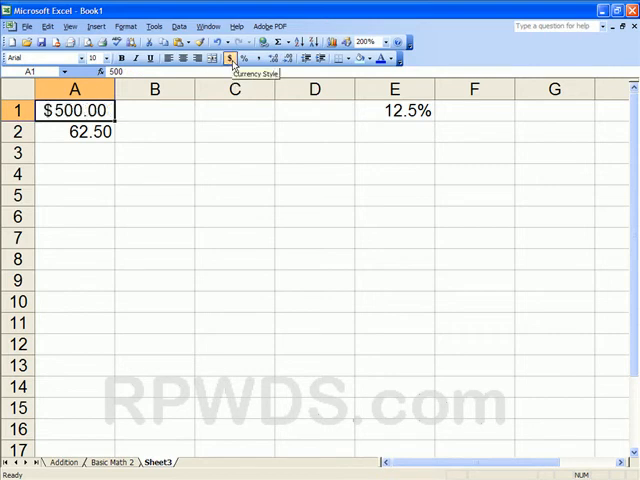
{"action": "mouse_move", "coordinate": [95, 120]}
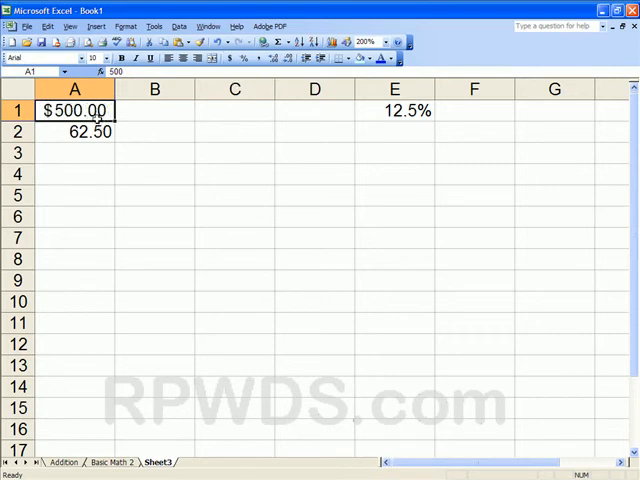
{"action": "left_click", "coordinate": [288, 57]}
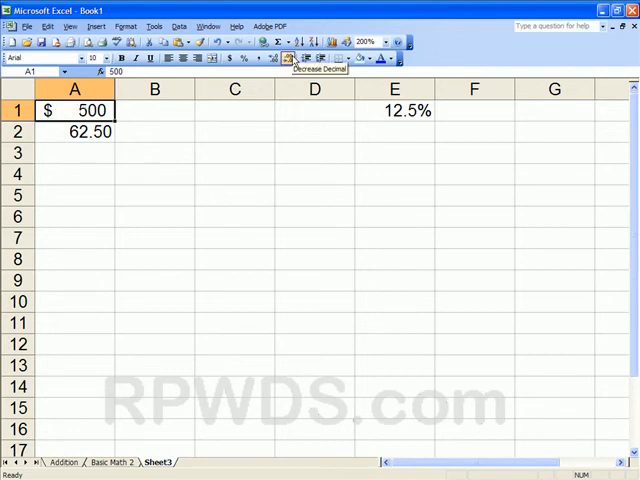
{"action": "mouse_move", "coordinate": [353, 107]}
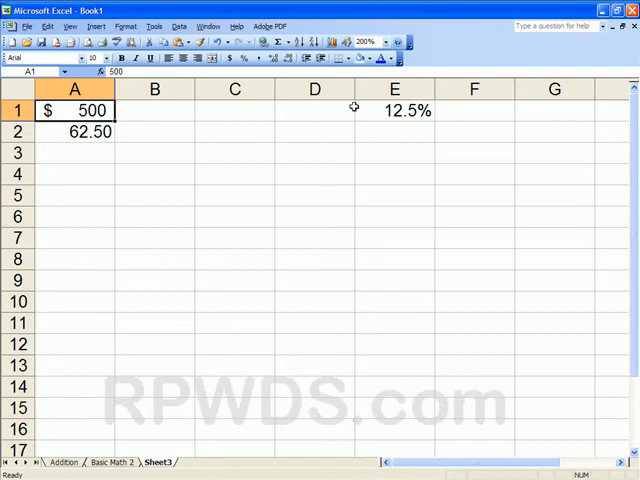
{"action": "left_click", "coordinate": [393, 110]}
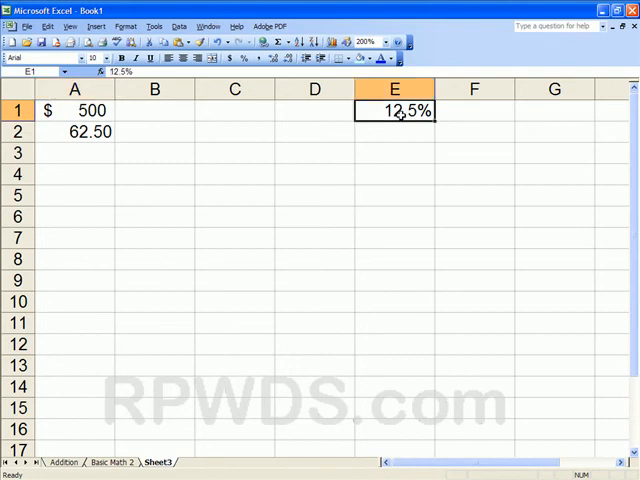
{"action": "mouse_move", "coordinate": [170, 470]}
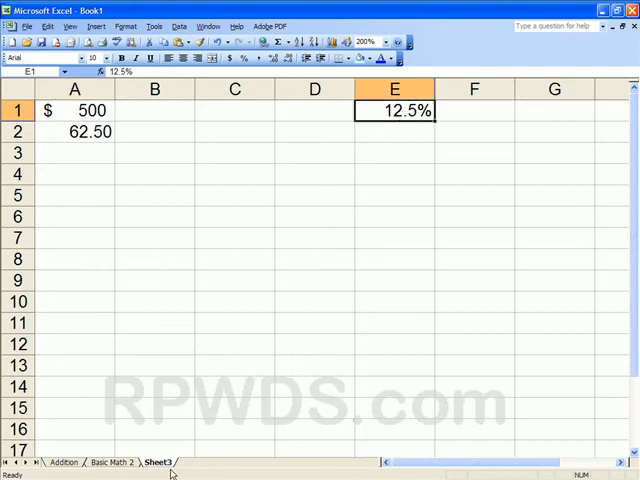
- Rename the third worksheet to Percent
{"action": "left_click", "coordinate": [125, 26]}
{"action": "type", "text": "Percen"}
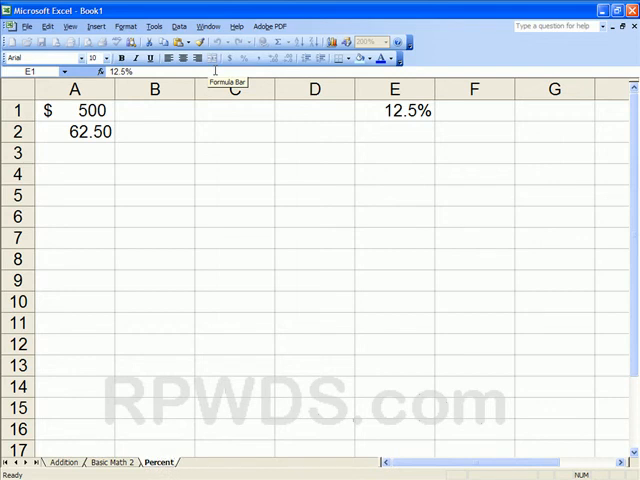
{"action": "left_click", "coordinate": [393, 110]}
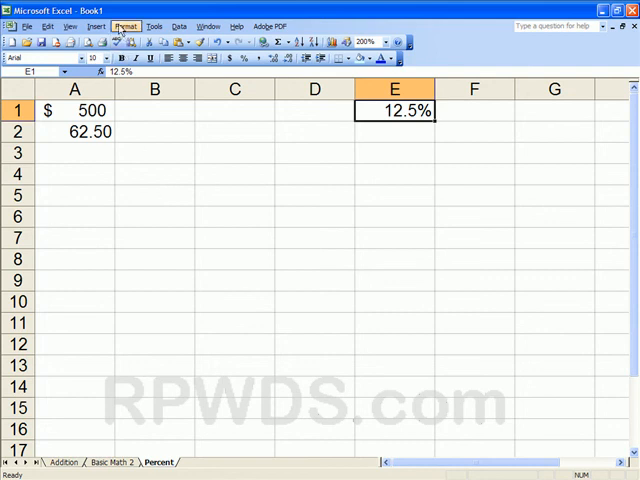
{"action": "left_click", "coordinate": [125, 26]}
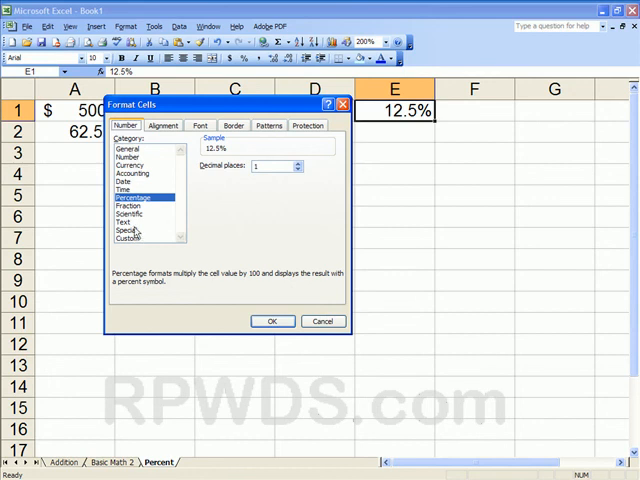
{"action": "mouse_move", "coordinate": [237, 313]}
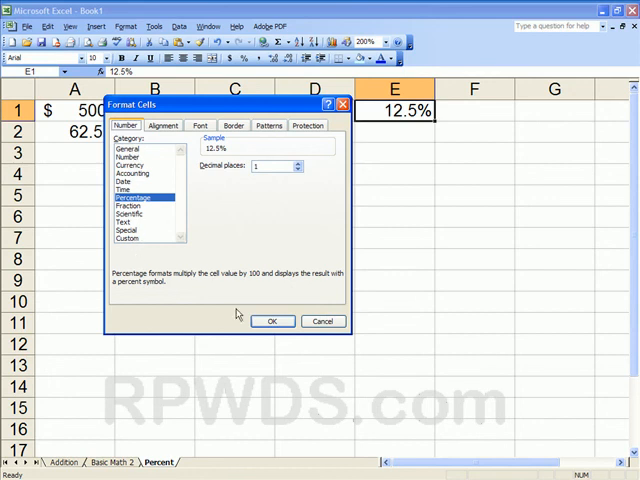
{"action": "left_click", "coordinate": [272, 321]}
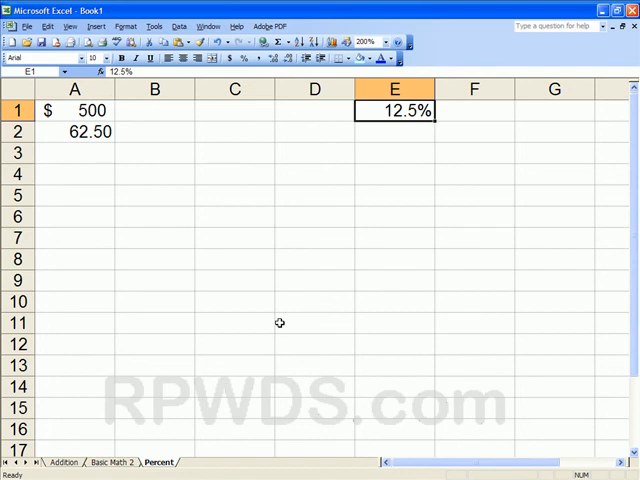